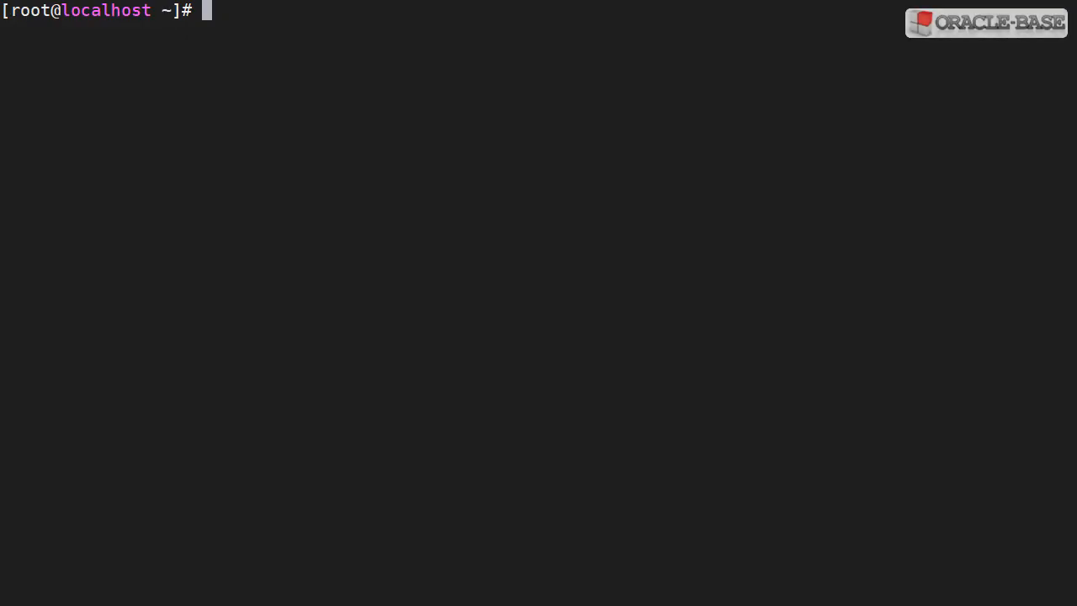
Upgrade yum-utils to 1.1.31-52.0.1.el7 using yum install -y yum-utils
{"action": "type", "text": "yum install -y yum-utils"}
{"action": "type", "text": "yum-config-manager --enable ol7_optional_latest ol7_addons"}
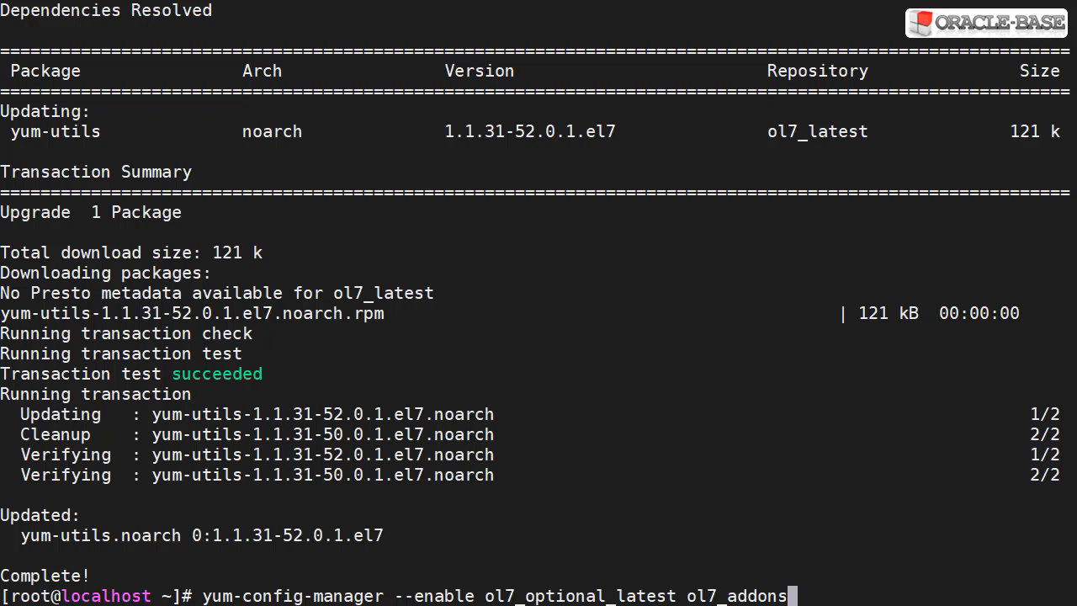
Enable the ol7_optional_latest, ol7_addons, ol7_preview and ol7_developer yum repositories
{"action": "double_click", "coordinate": [294, 595]}
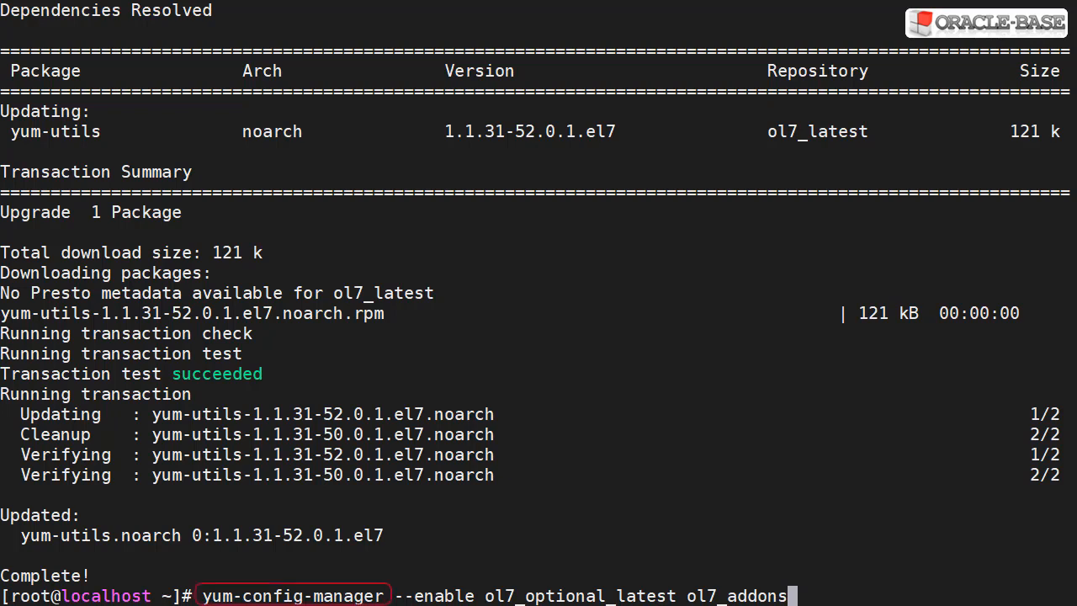
{"action": "double_click", "coordinate": [581, 596]}
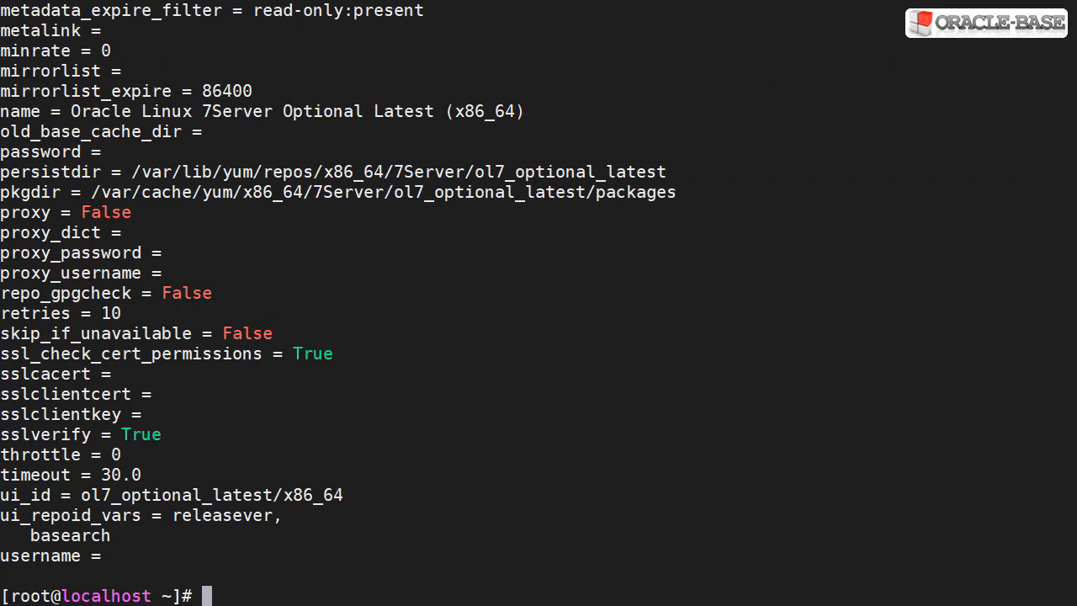
{"action": "type", "text": "yum-config-manager --enable ol7_preview ol7_developer"}
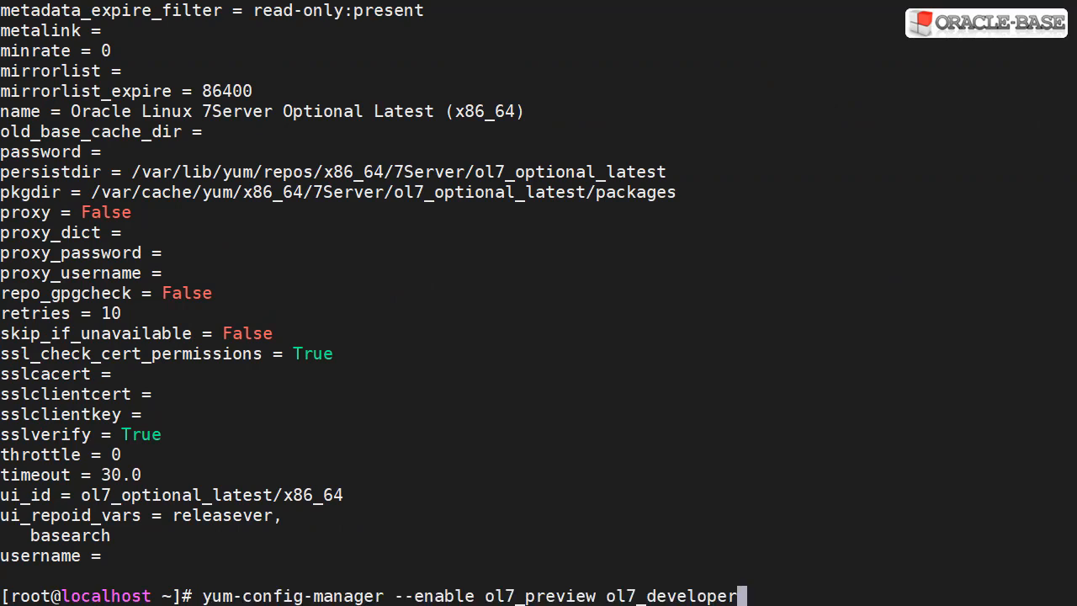
{"action": "double_click", "coordinate": [541, 596]}
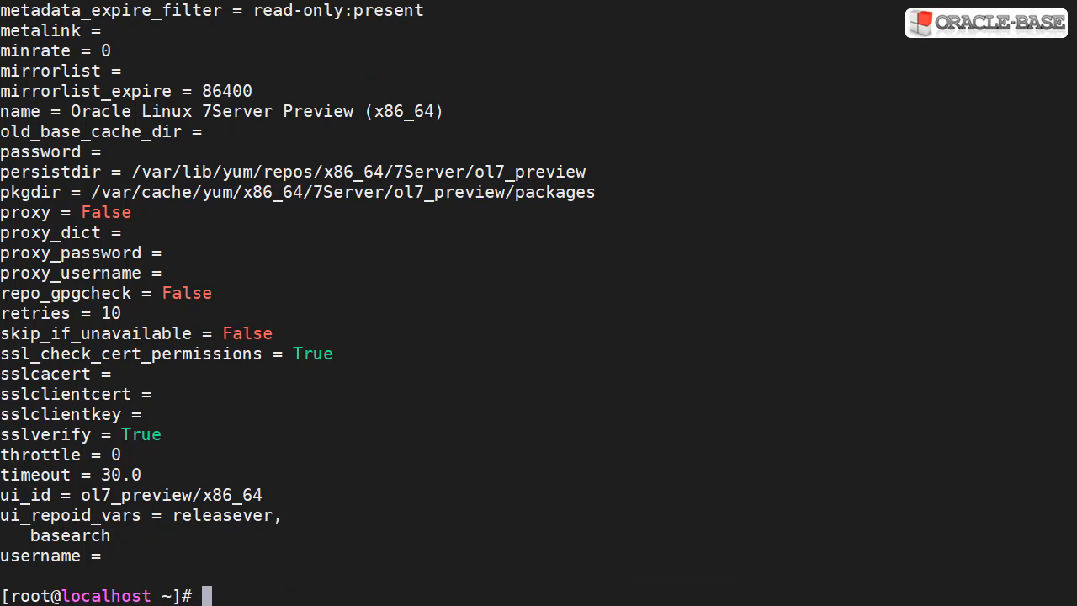
Install docker-engine, btrfs-progs and btrfs-progs-devel with yum until it reports Complete
{"action": "type", "text": "yum install -y docker-engine btrfs-progs btrfs-progs-devel"}
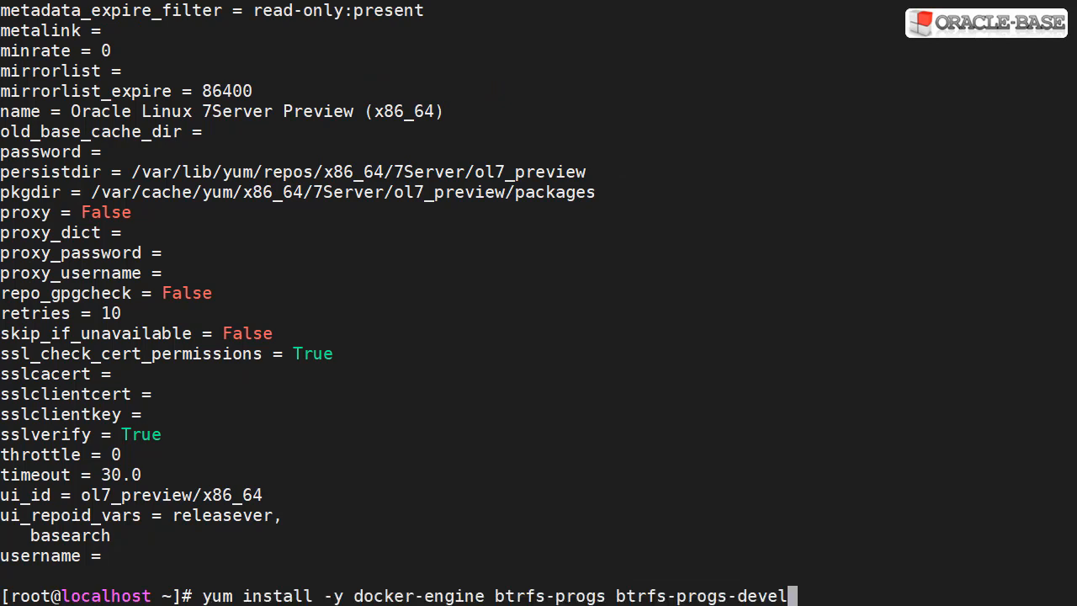
{"action": "double_click", "coordinate": [418, 595]}
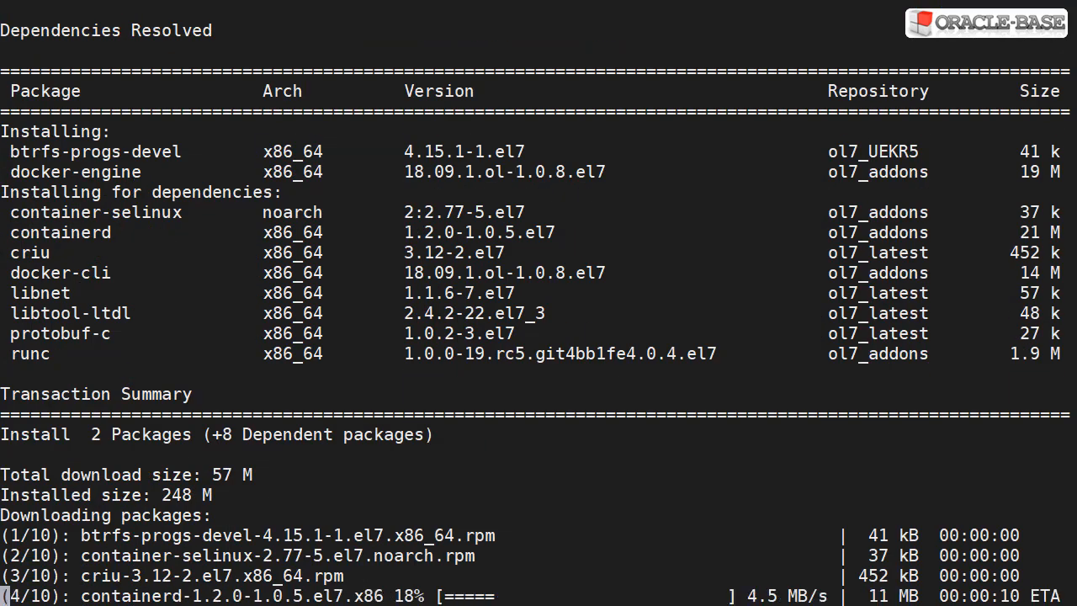
{"action": "scroll", "scroll_direction": "down", "scroll_amount": 3}
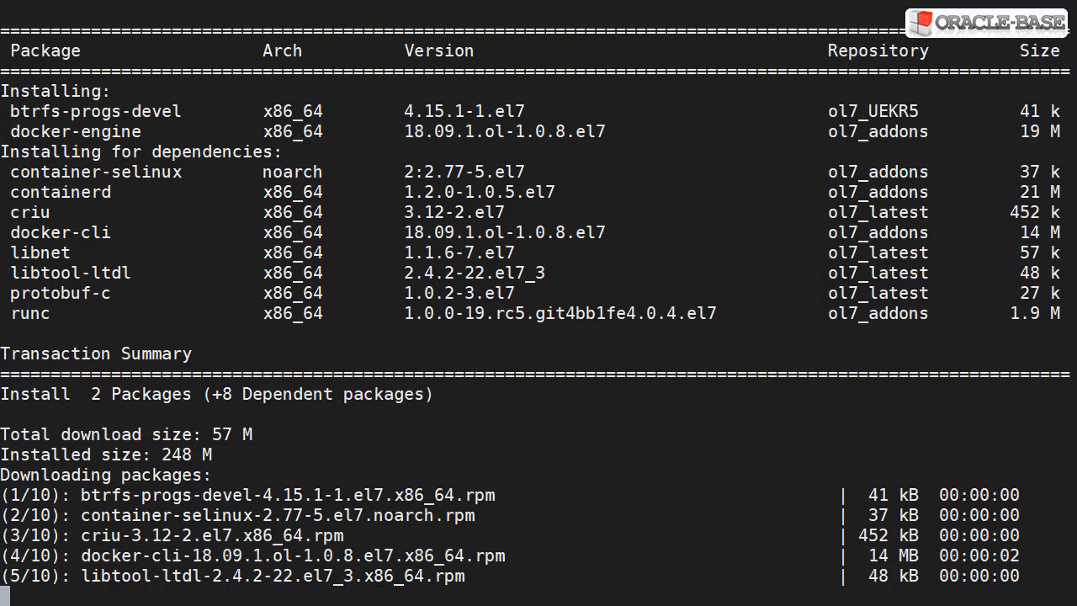
{"action": "scroll", "scroll_direction": "down", "scroll_amount": 3}
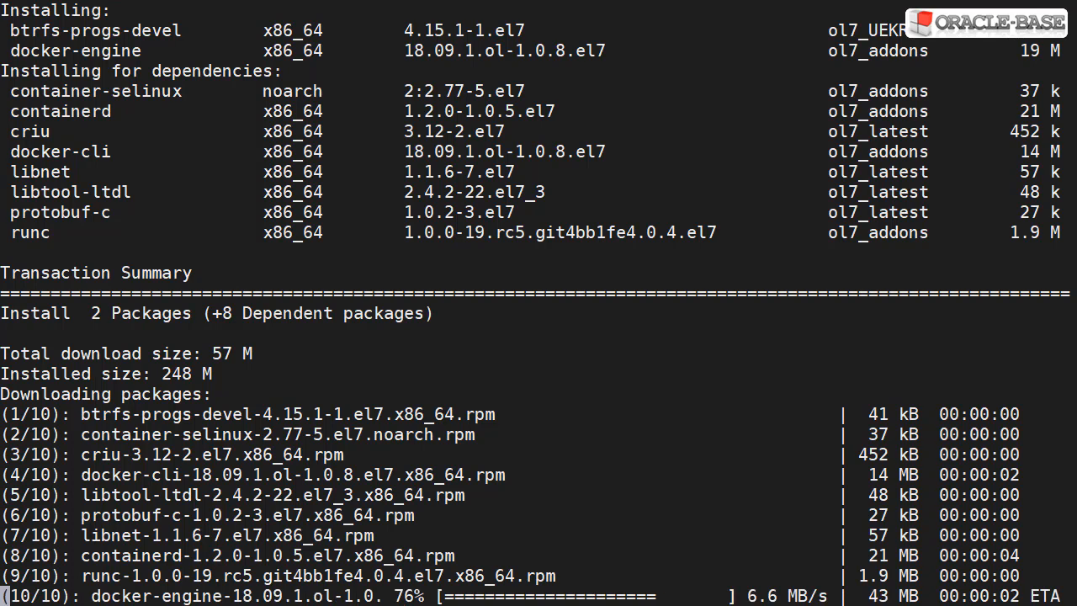
{"action": "scroll", "scroll_direction": "down", "scroll_amount": 3}
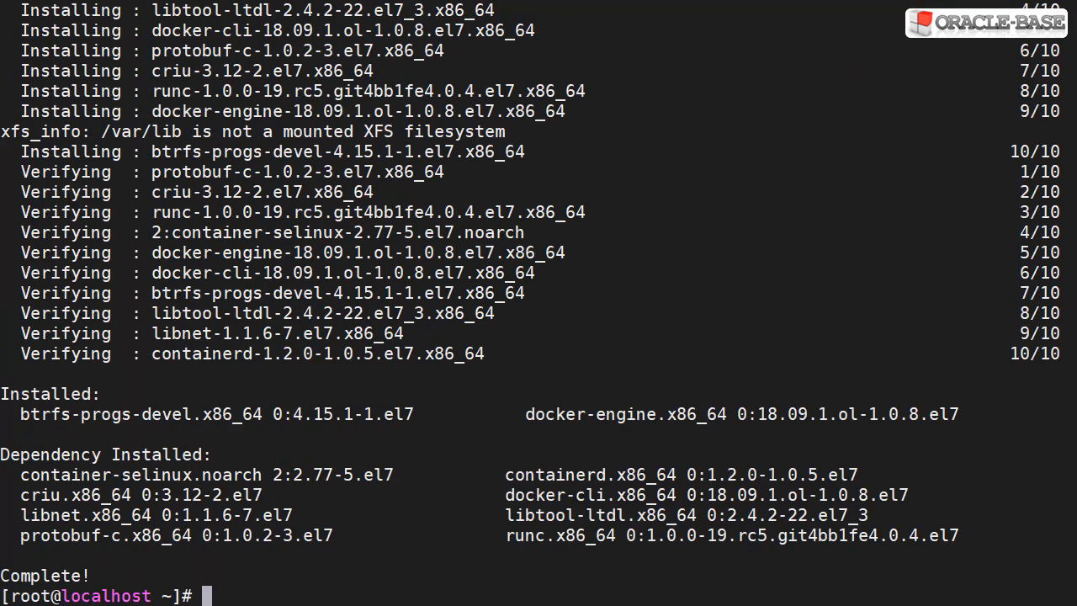
Create the 50 GiB primary partition /dev/sdb1 with fdisk and list disk usage
{"action": "type", "text": "ls -al /dev/sdb*"}
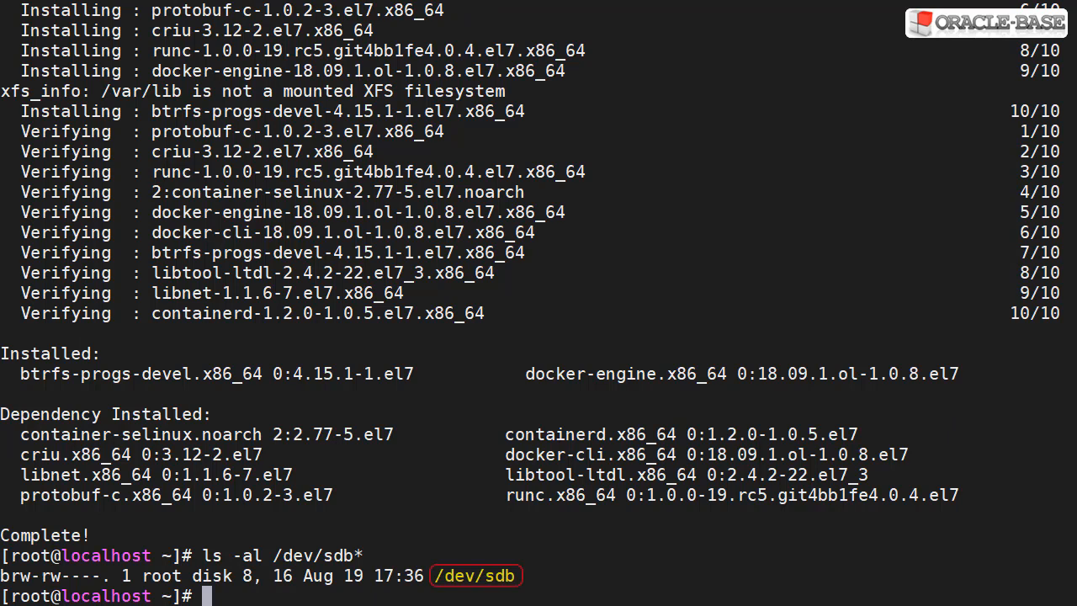
{"action": "type", "text": "echo -e \"n\\np\\n1\\n\\n\\nw\" | fdisk /dev/sdb"}
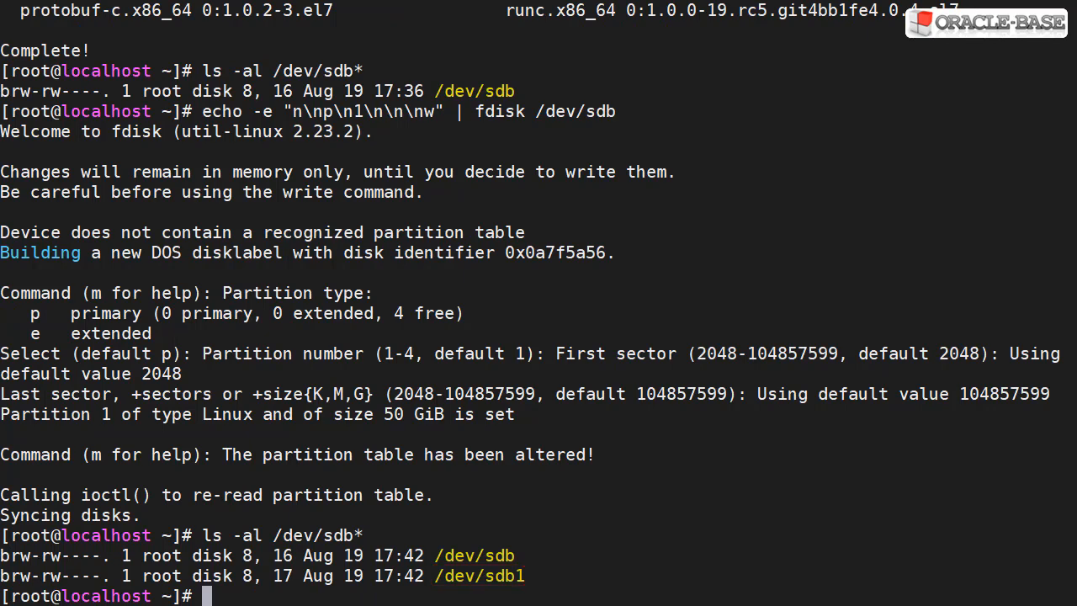
{"action": "type", "text": "df -h"}
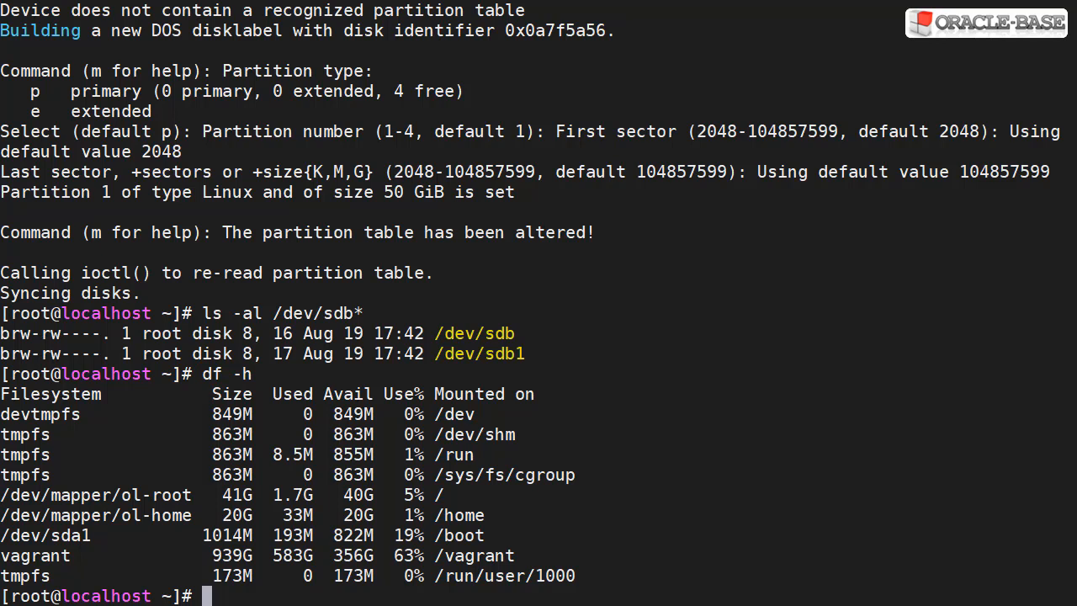
Set up btrfs storage on /dev/sdb1, check /etc/fstab, and enable docker.service
{"action": "type", "text": "docker-storage-config -s btrfs -d /dev/sdb1"}
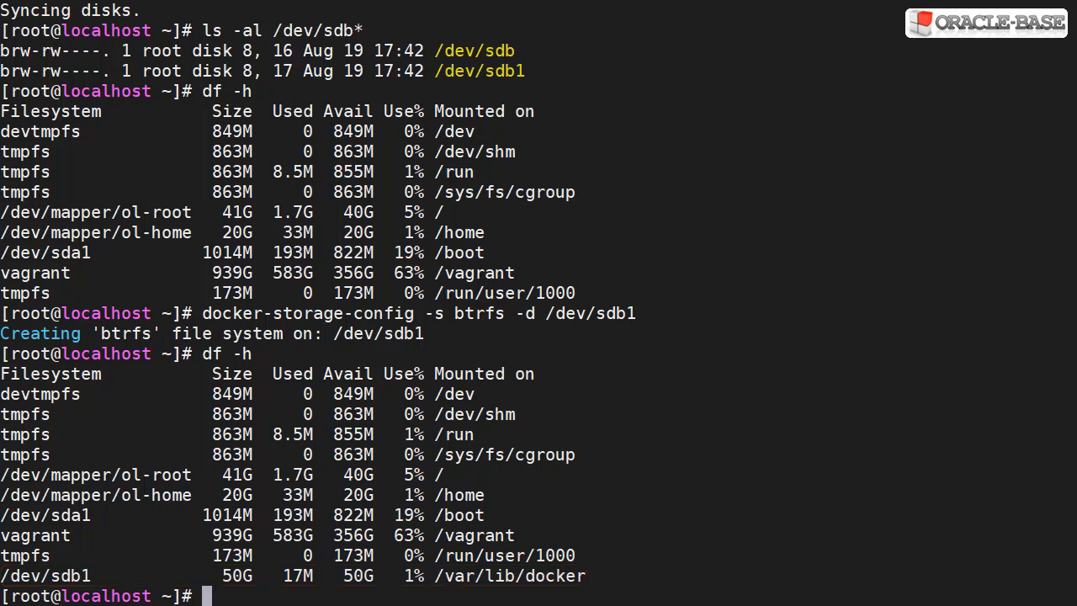
{"action": "type", "text": "cat /etc/fstab"}
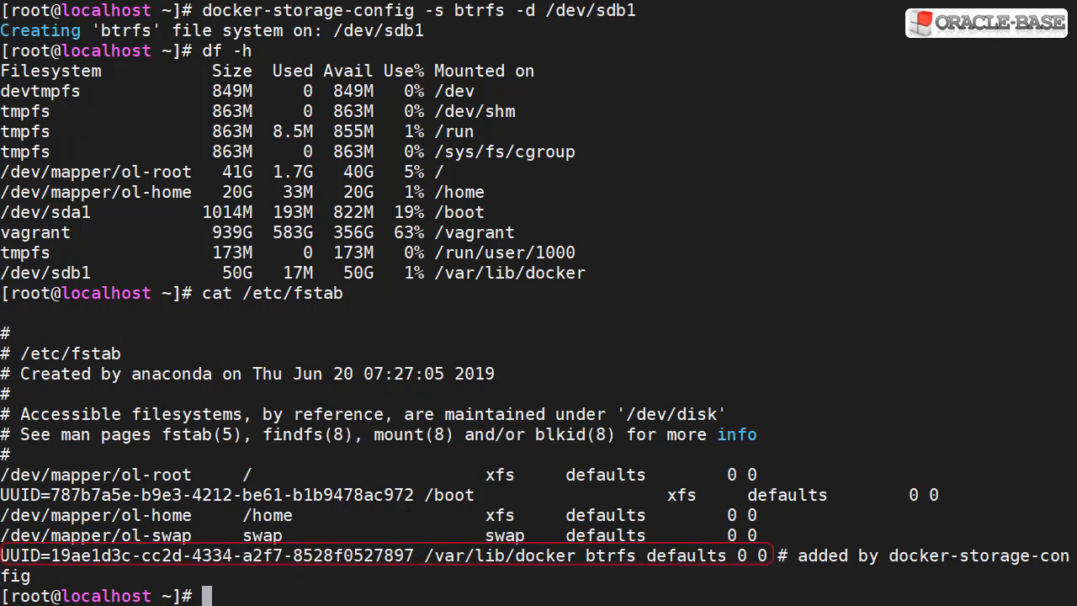
{"action": "type", "text": "systemctl enable docker.service"}
{"action": "type", "text": "systemctl status docker.service"}
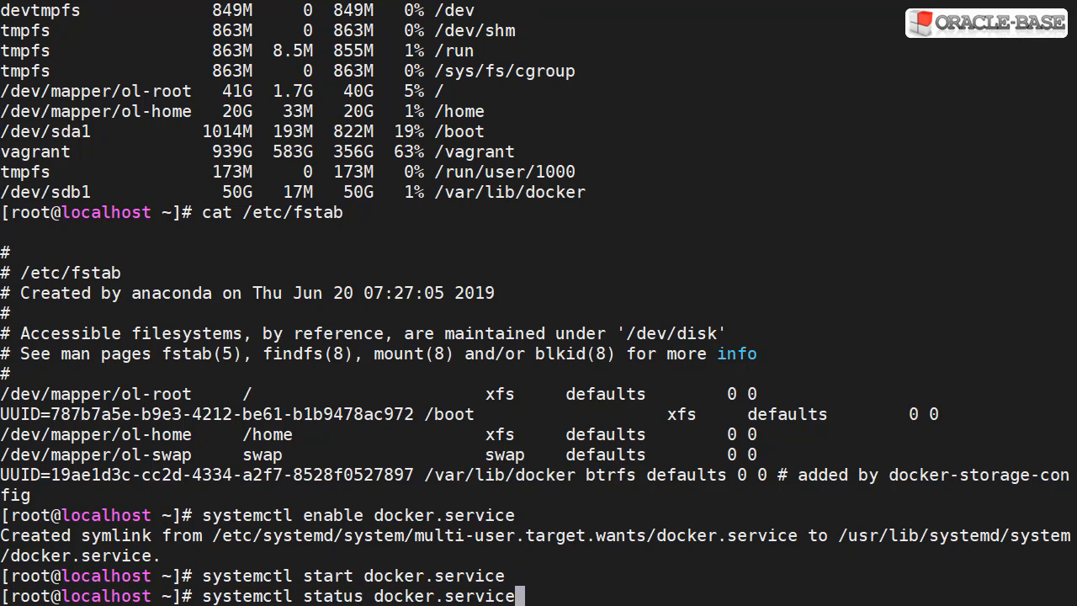
Check that docker.service is active (running), then enter docker version
{"action": "key", "text": "Return"}
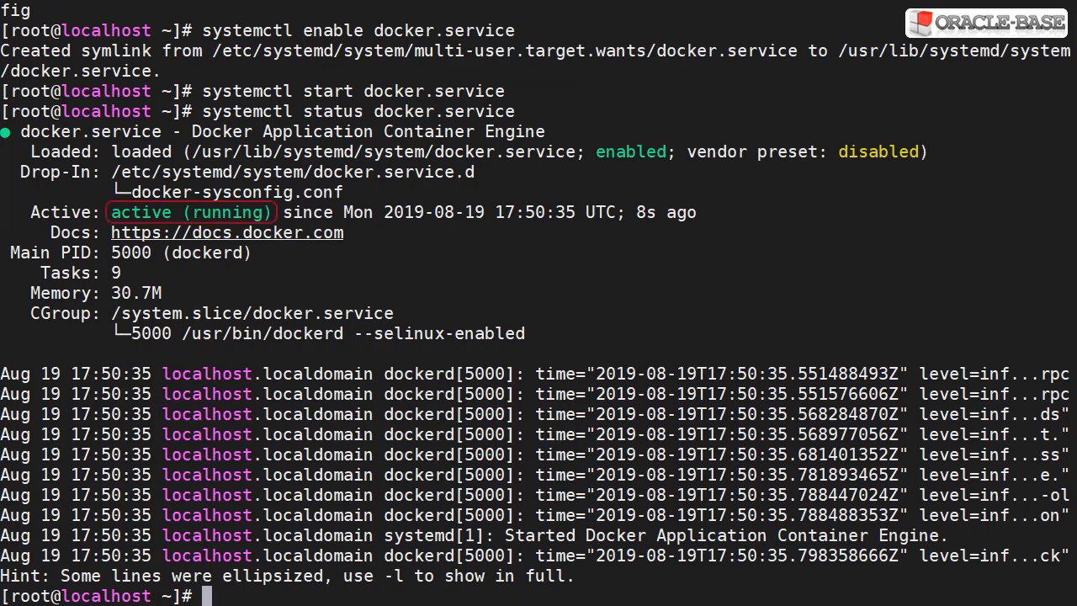
{"action": "type", "text": "docker version"}
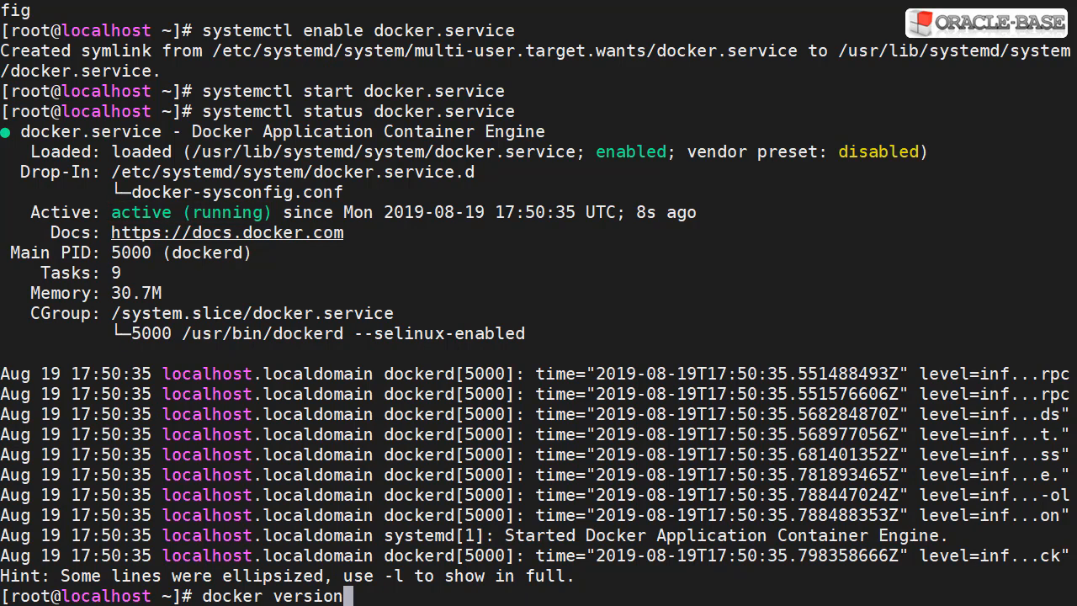